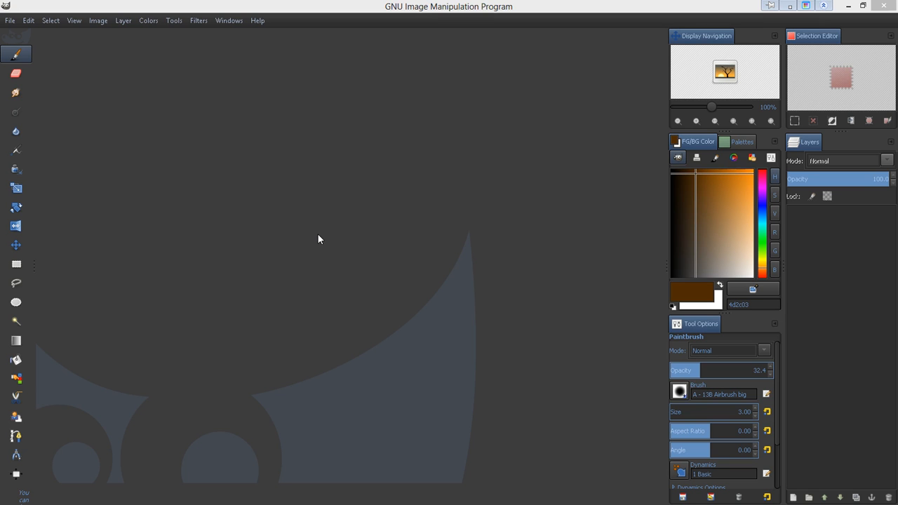
mouse_move(365, 236)
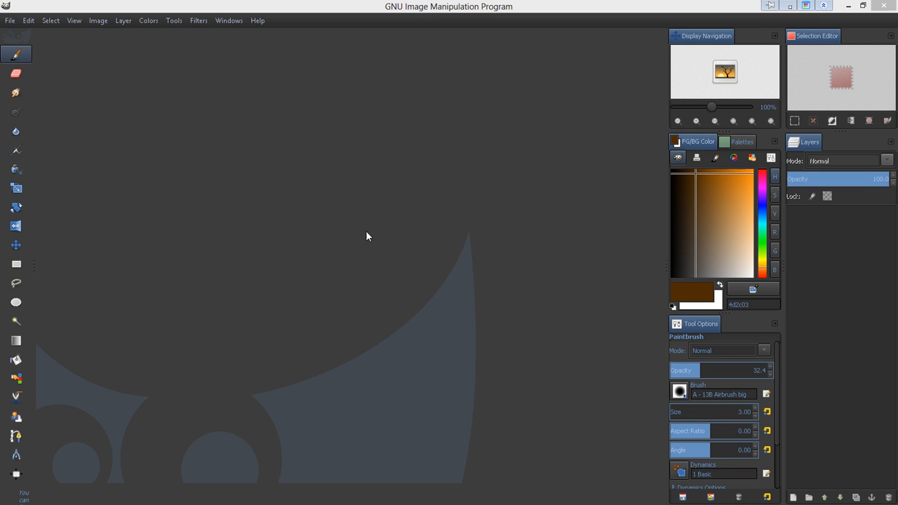
mouse_move(589, 168)
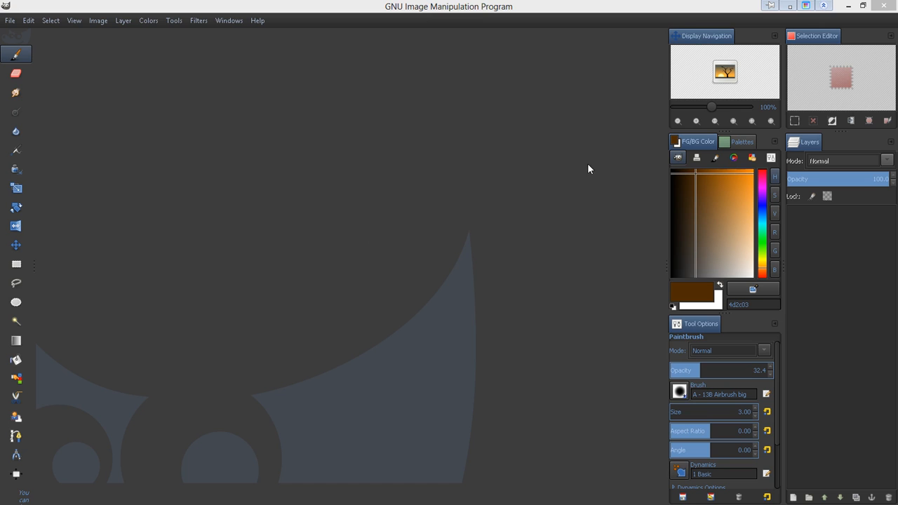
mouse_move(367, 168)
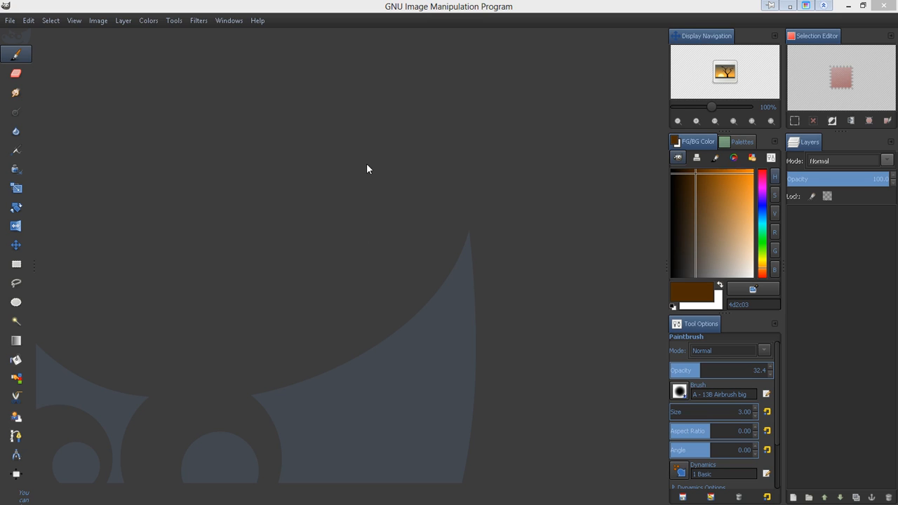
mouse_move(386, 216)
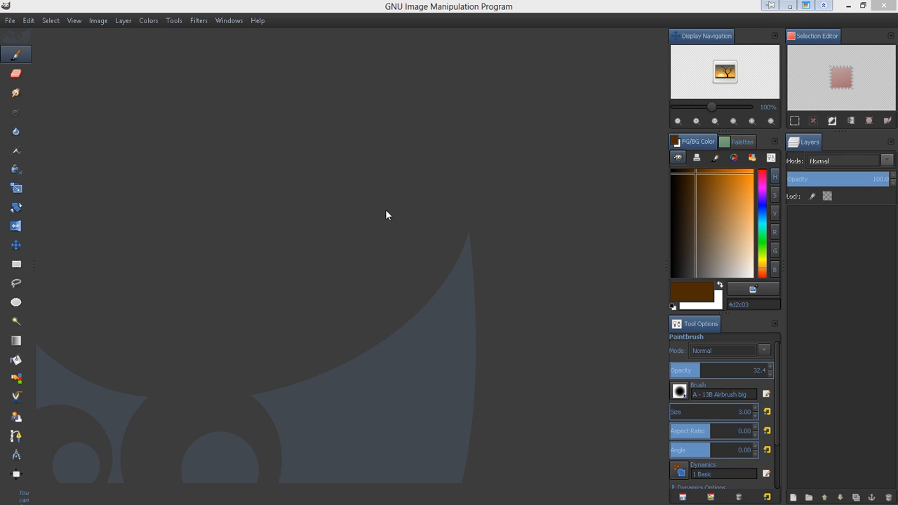
mouse_move(682, 31)
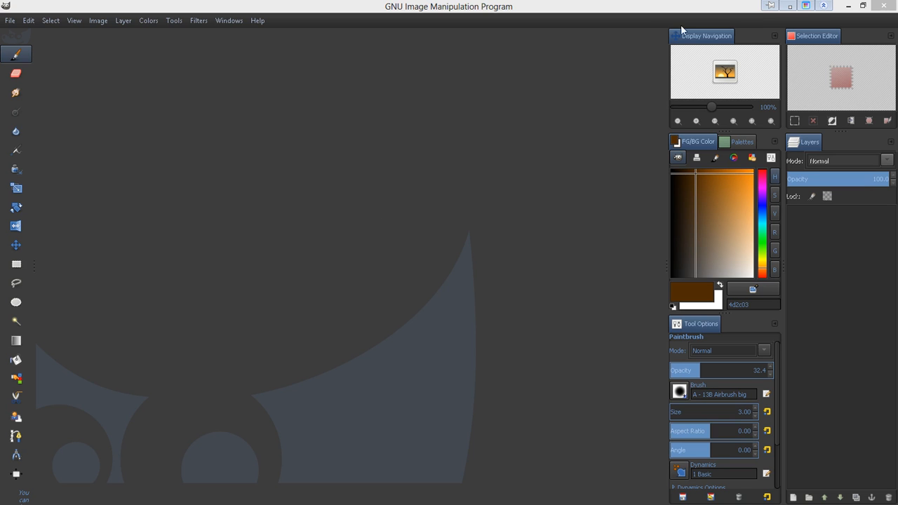
mouse_move(626, 197)
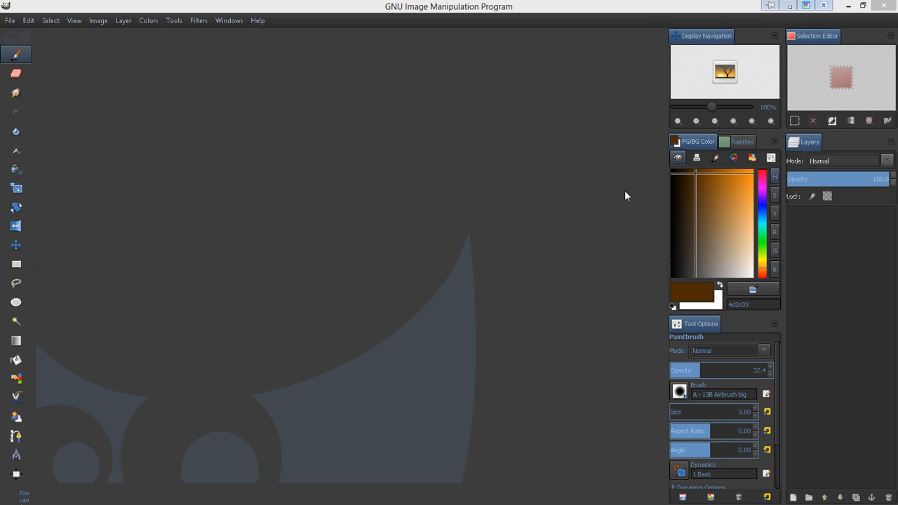
mouse_move(381, 276)
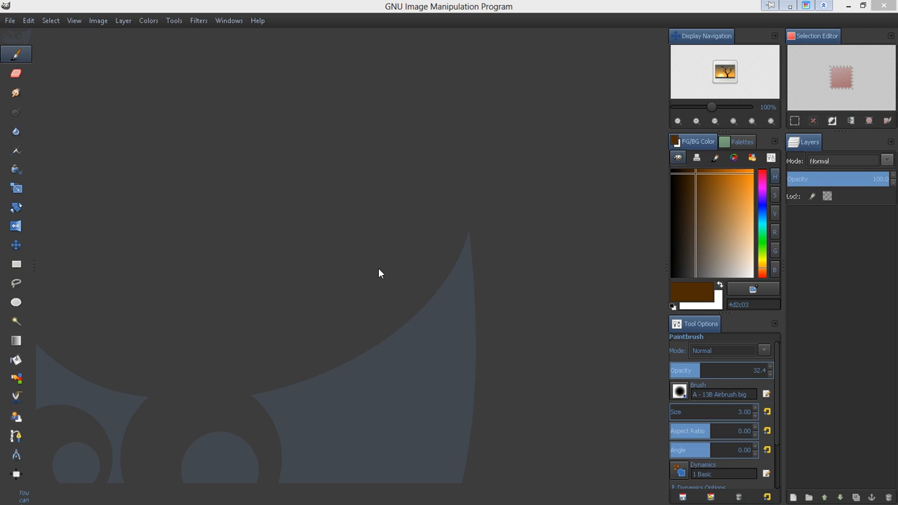
mouse_move(390, 258)
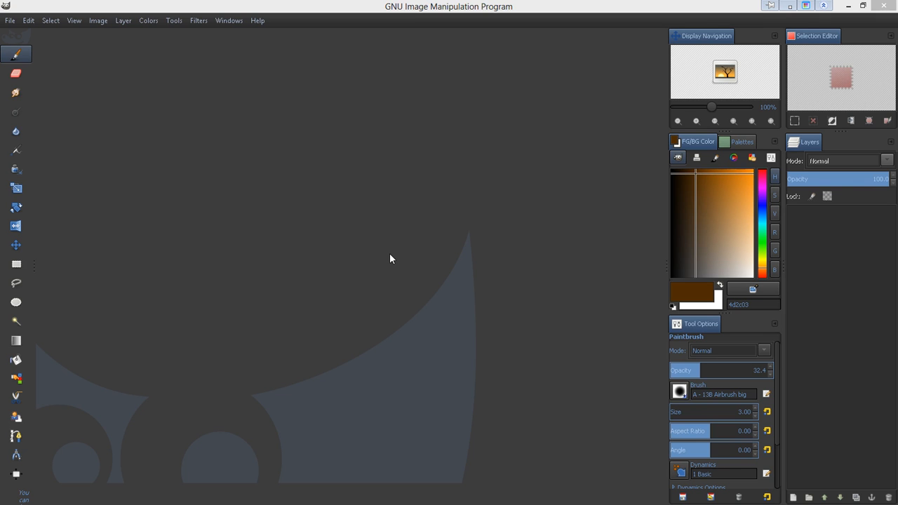
mouse_move(297, 219)
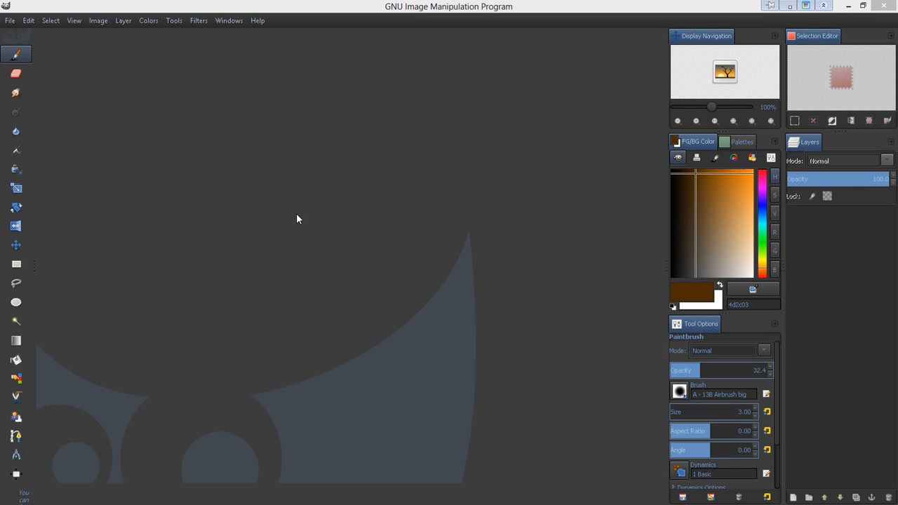
mouse_move(14, 7)
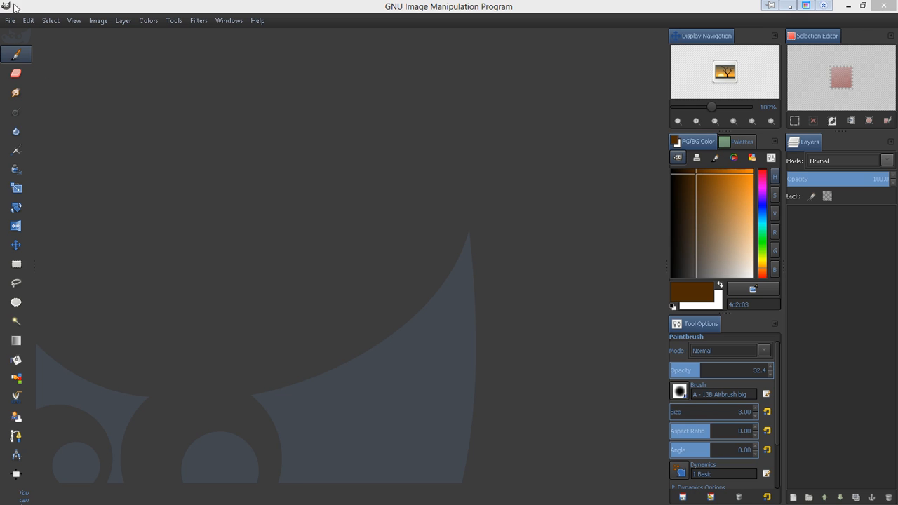
Bring up GIMP's Preferences dialog from the Edit menu and nudge it to the right
click(28, 20)
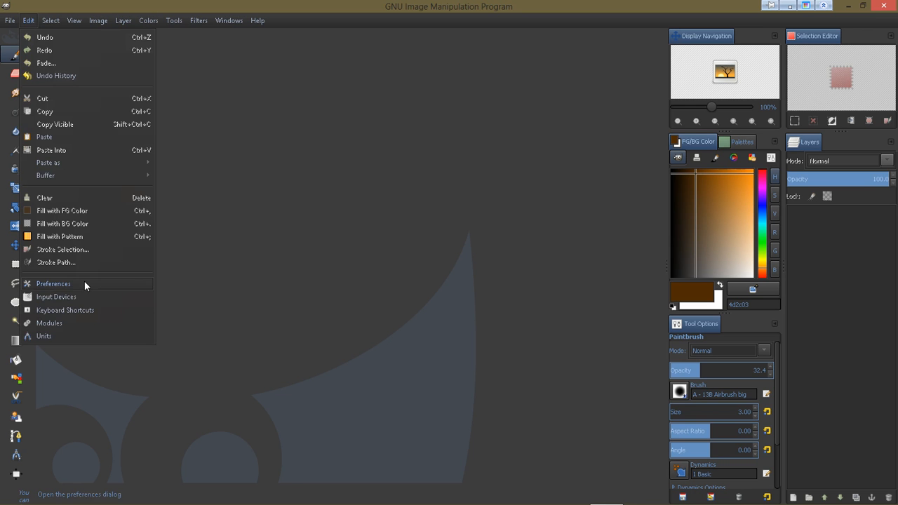
click(53, 284)
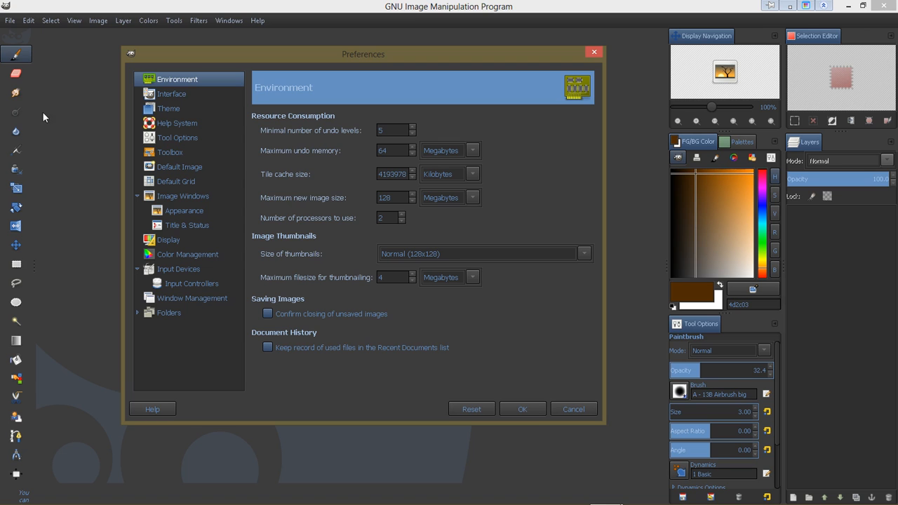
mouse_move(53, 125)
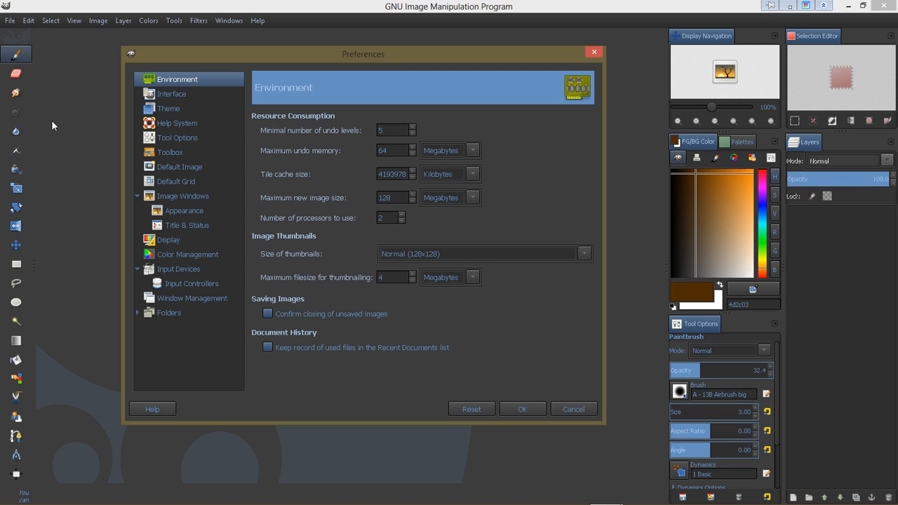
mouse_move(138, 77)
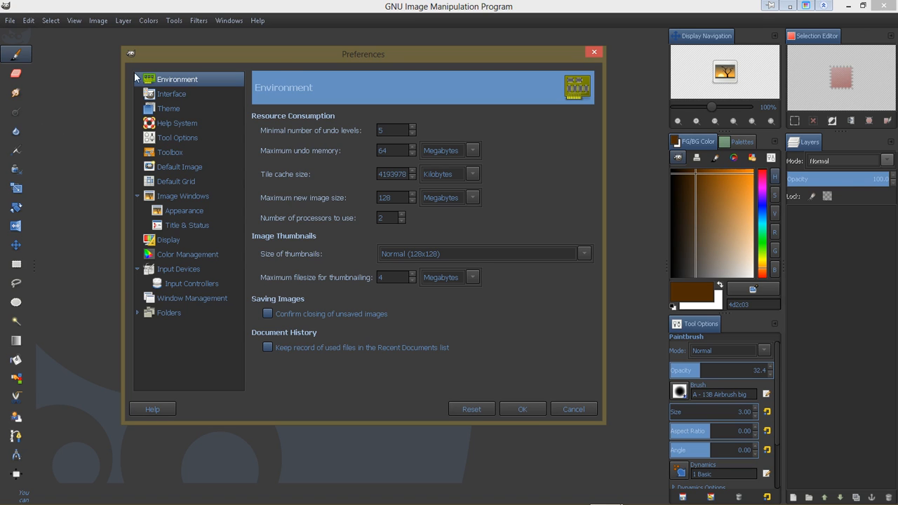
drag(364, 54, 409, 56)
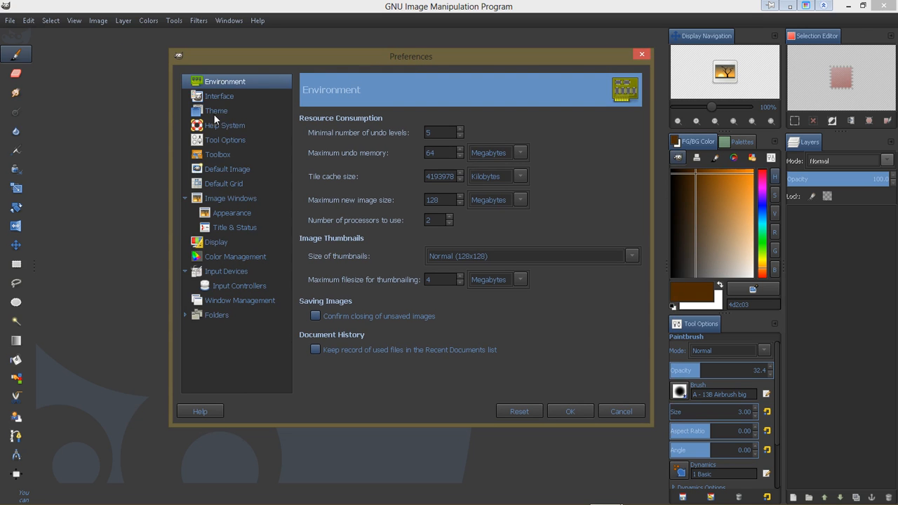
Keep London Smoke selected on the Theme page and accept it with OK
click(216, 110)
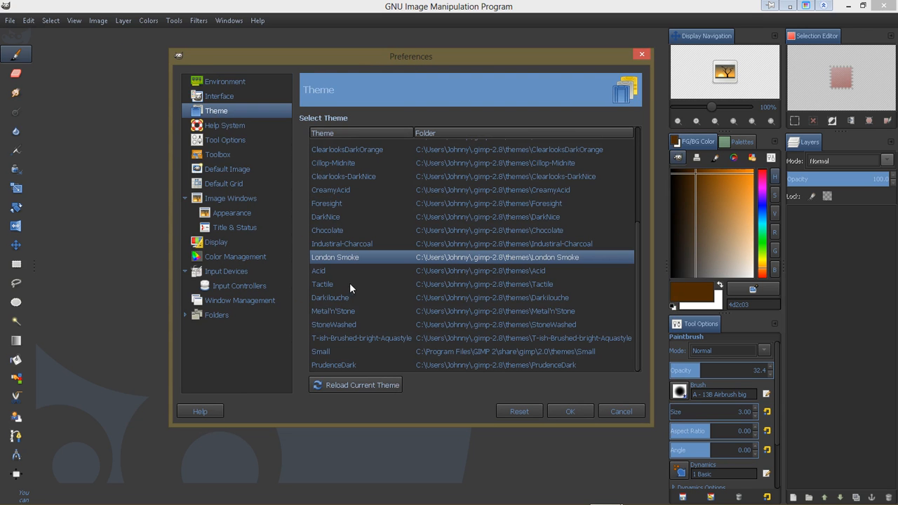
mouse_move(415, 264)
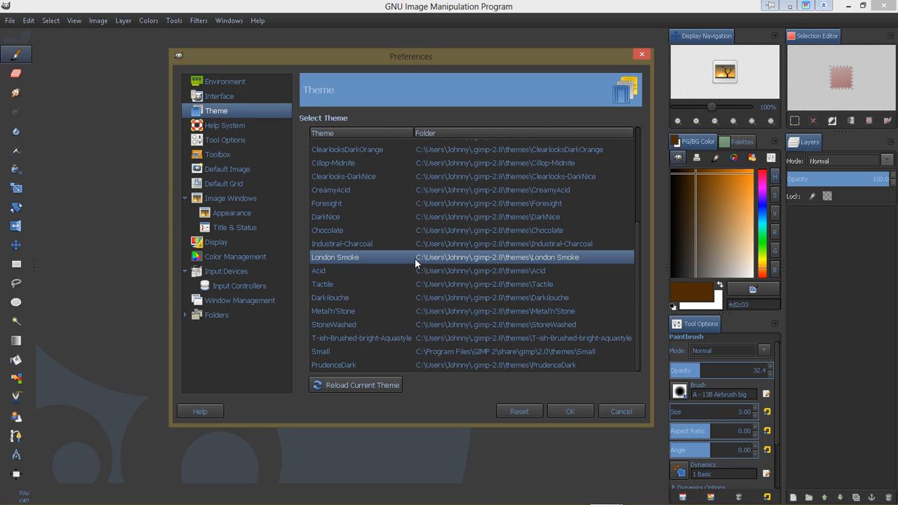
mouse_move(345, 370)
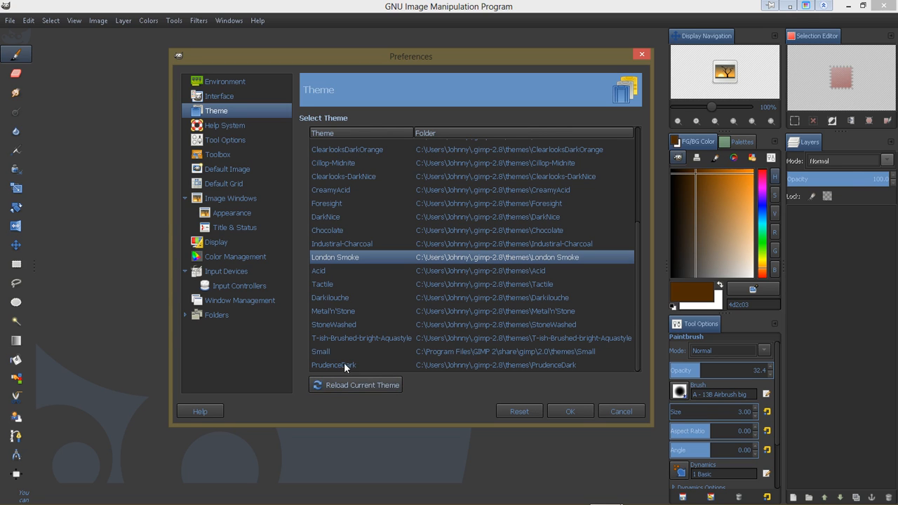
mouse_move(388, 311)
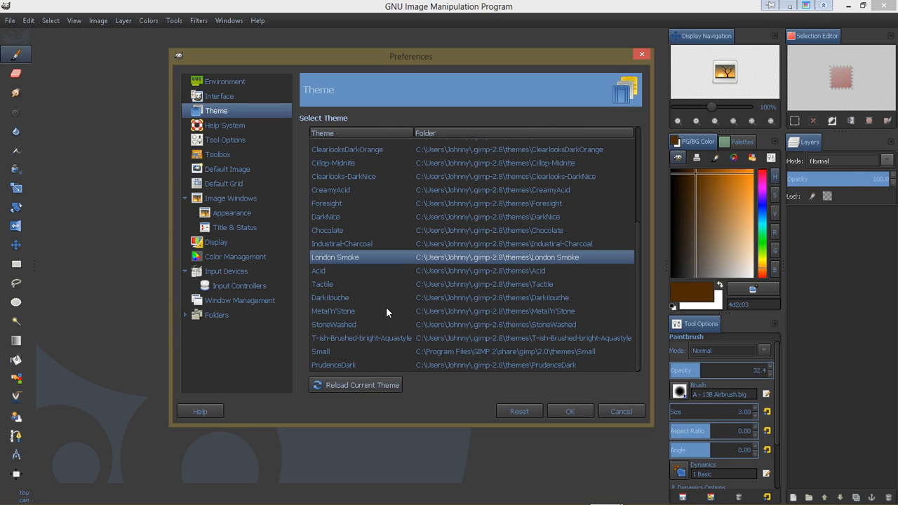
mouse_move(395, 295)
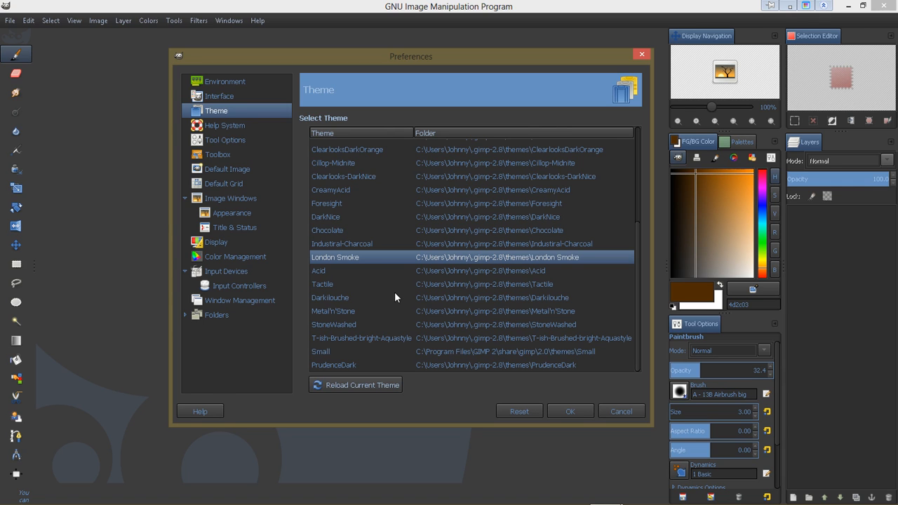
mouse_move(370, 261)
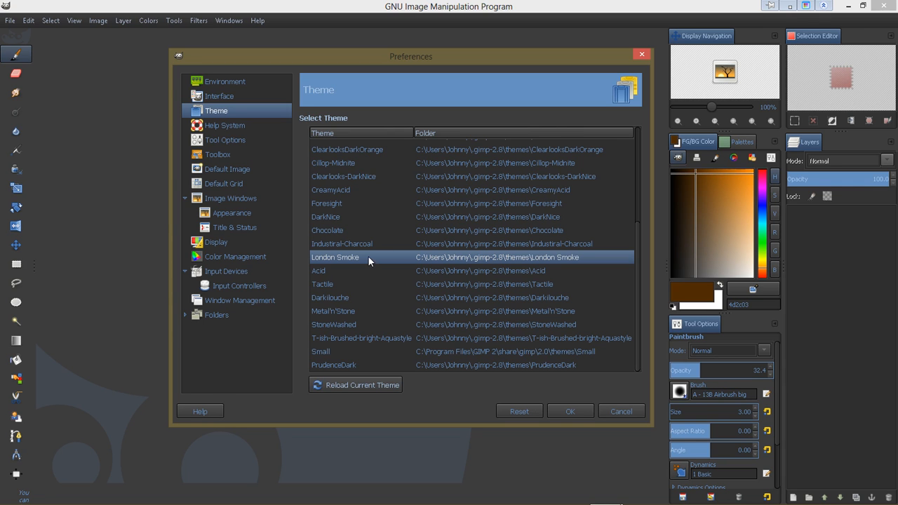
mouse_move(328, 362)
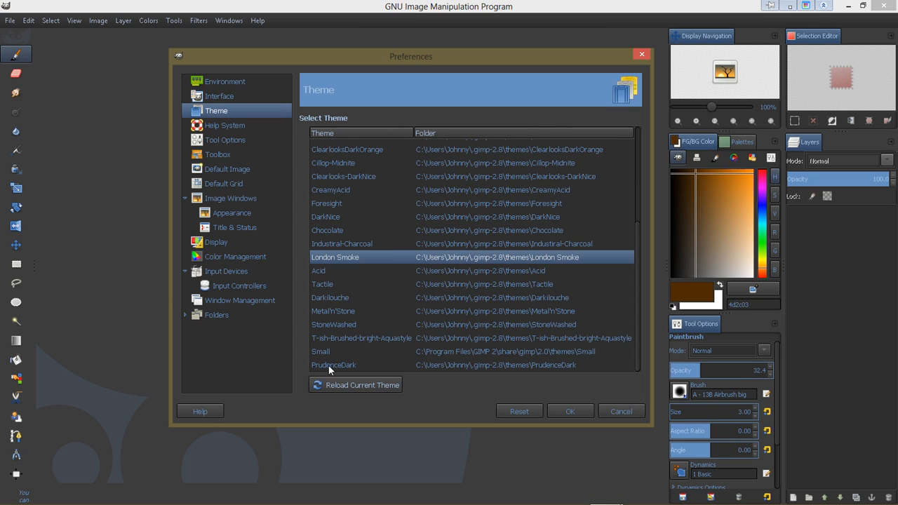
mouse_move(448, 160)
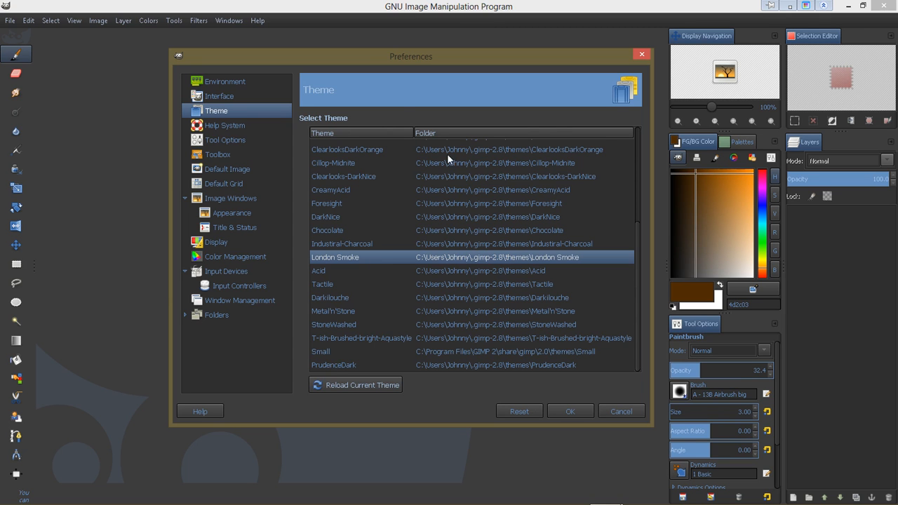
mouse_move(353, 294)
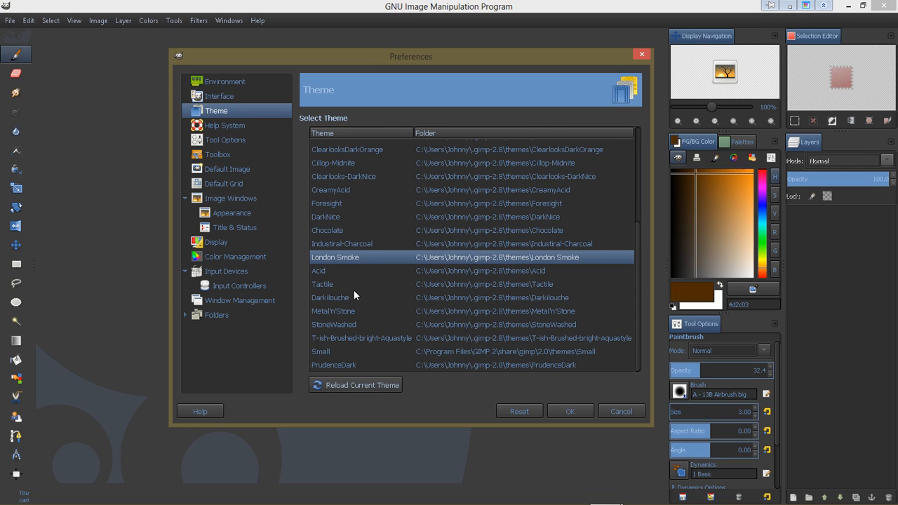
mouse_move(245, 115)
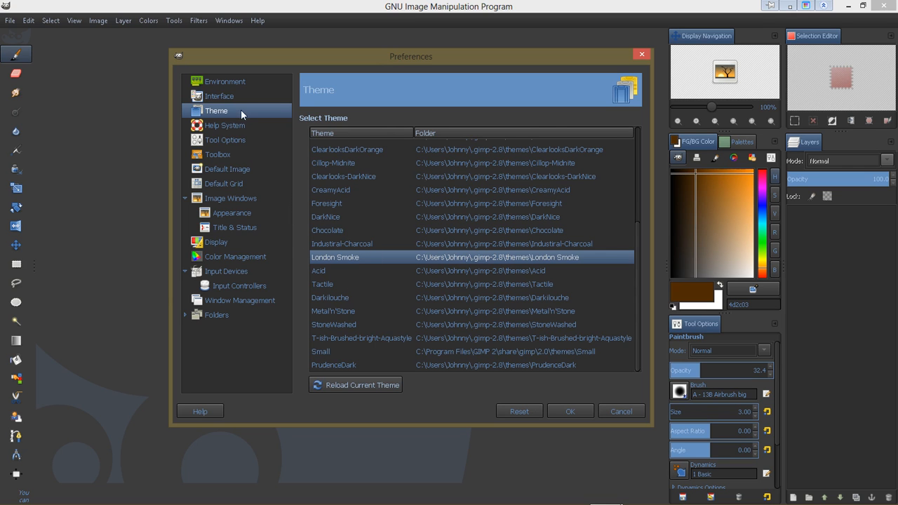
mouse_move(395, 328)
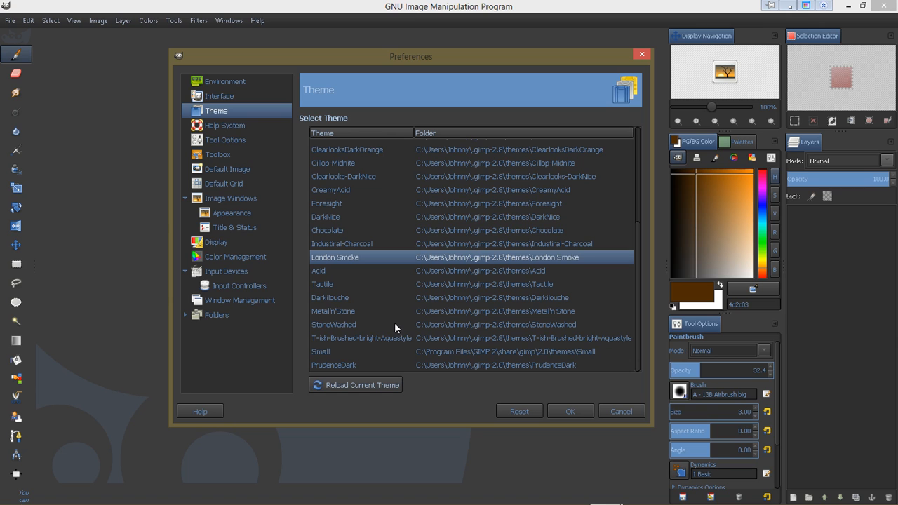
click(570, 411)
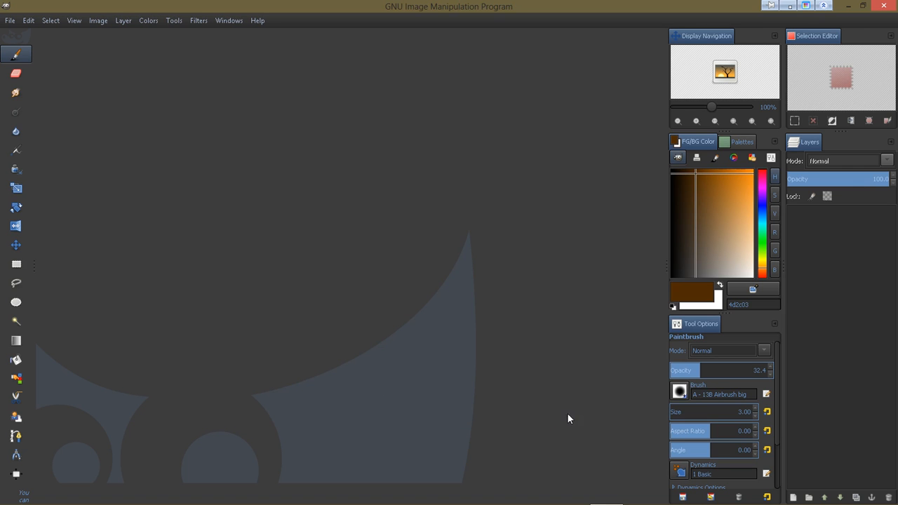
mouse_move(404, 253)
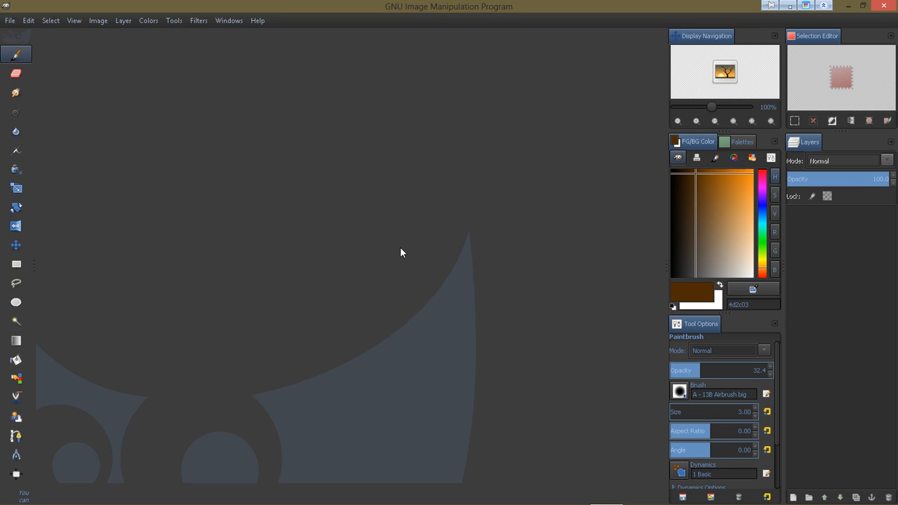
mouse_move(399, 243)
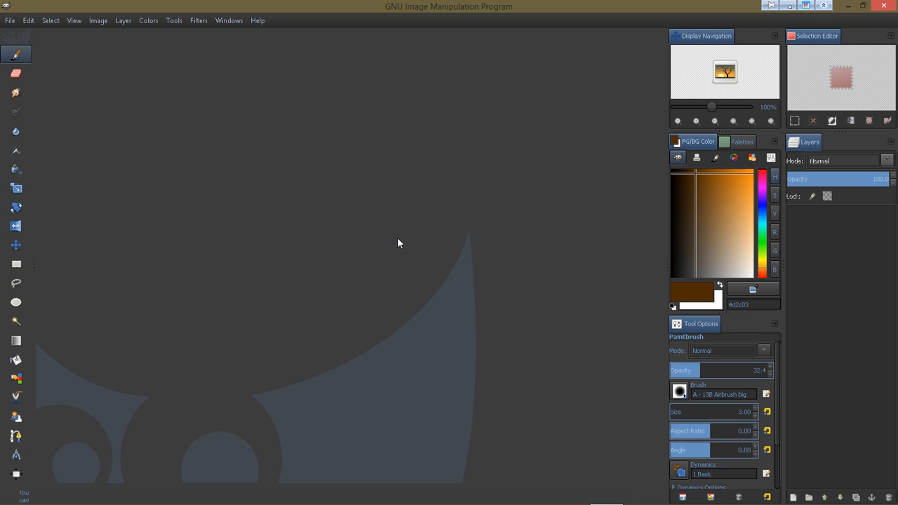
mouse_move(700, 76)
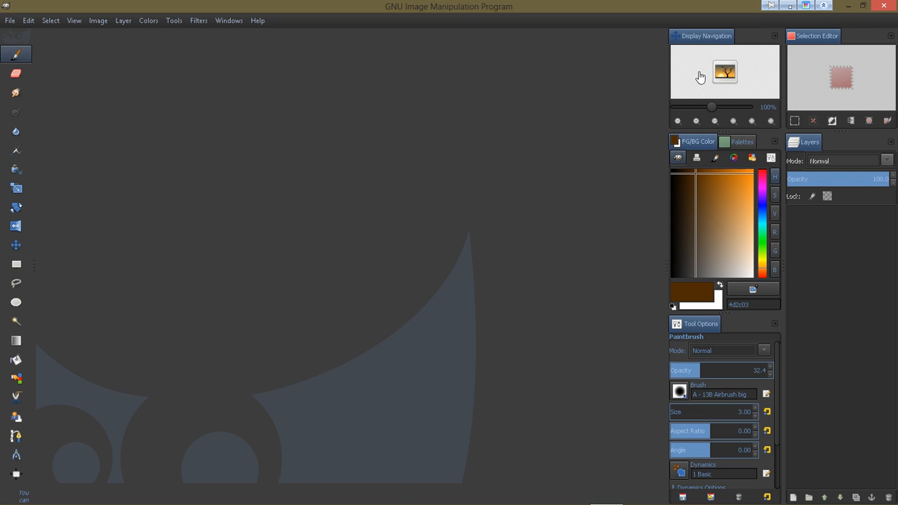
click(861, 5)
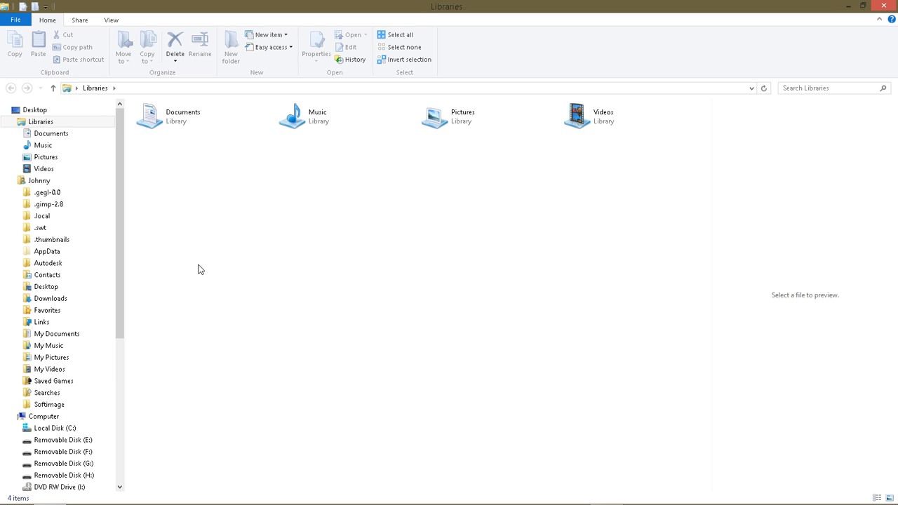
mouse_move(354, 266)
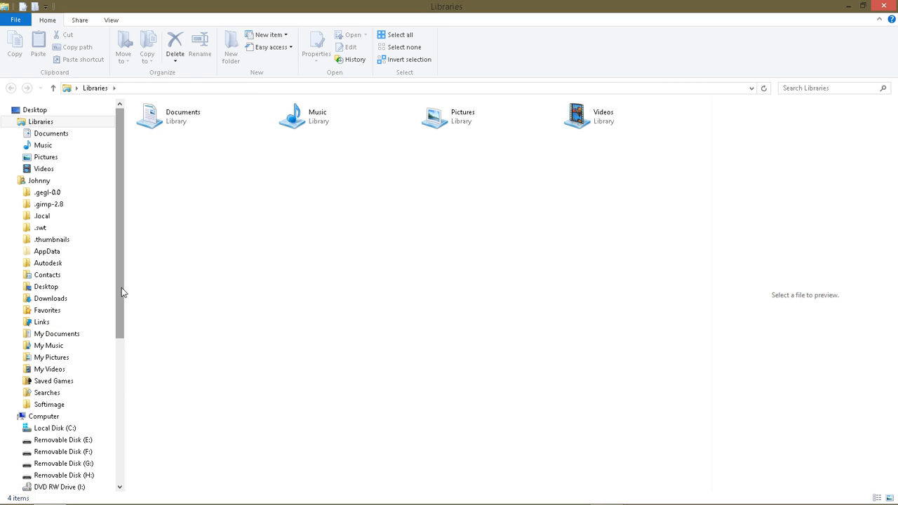
mouse_move(221, 283)
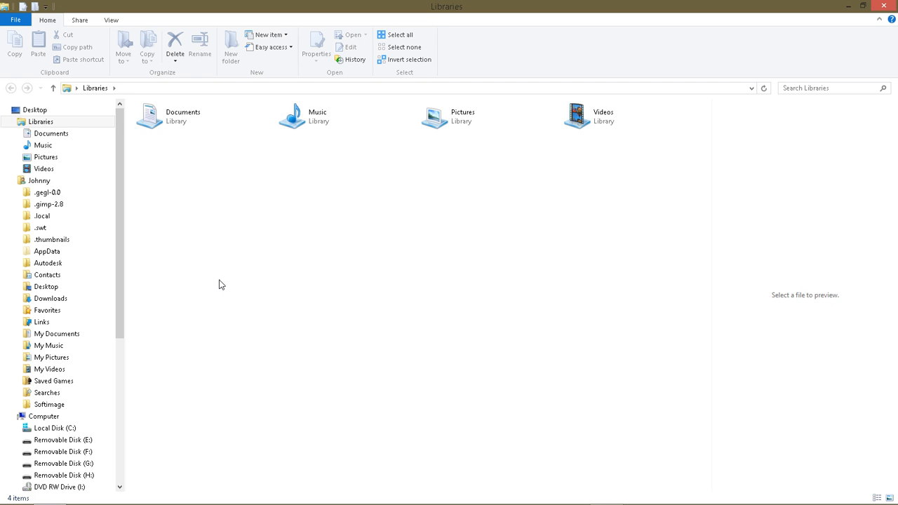
mouse_move(227, 274)
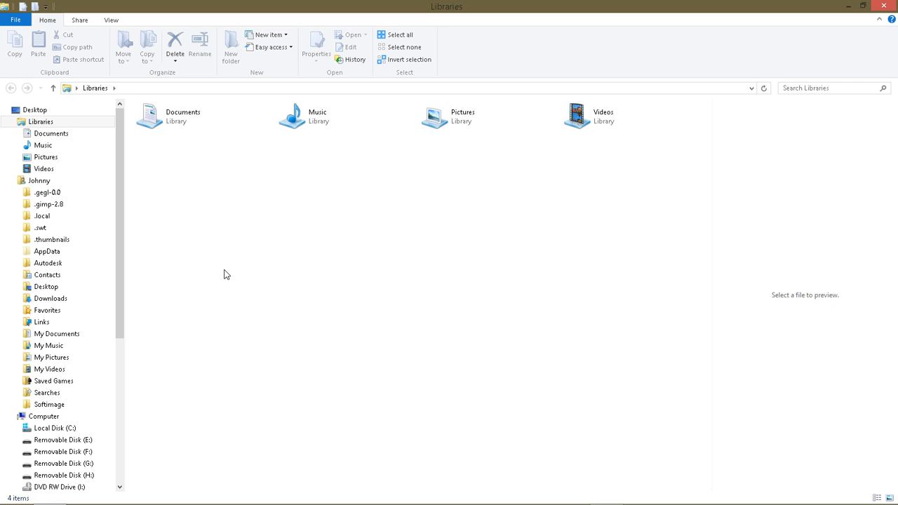
mouse_move(255, 300)
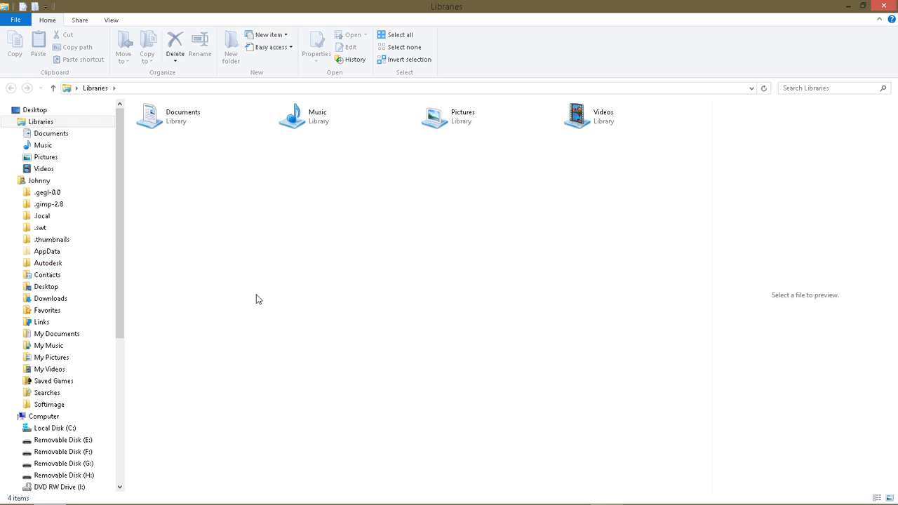
Show the root contents of Local Disk (C:) from the navigation pane
click(53, 428)
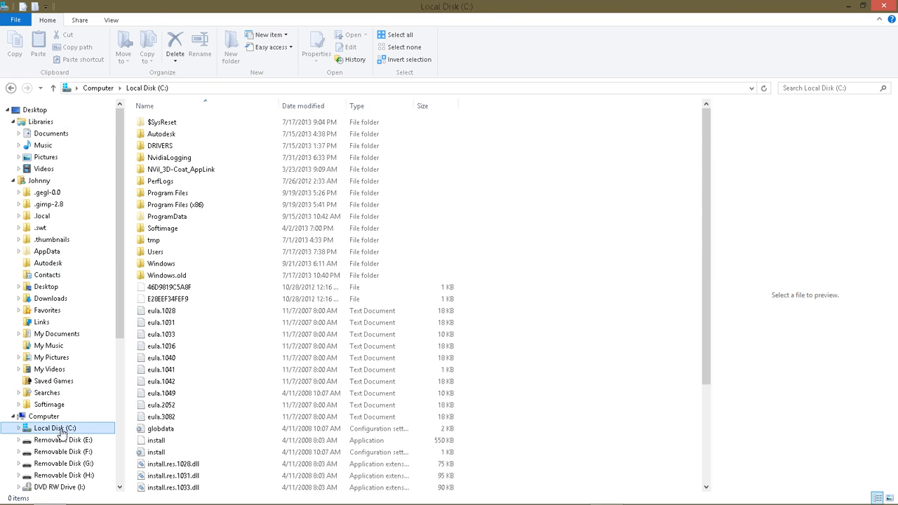
click(160, 145)
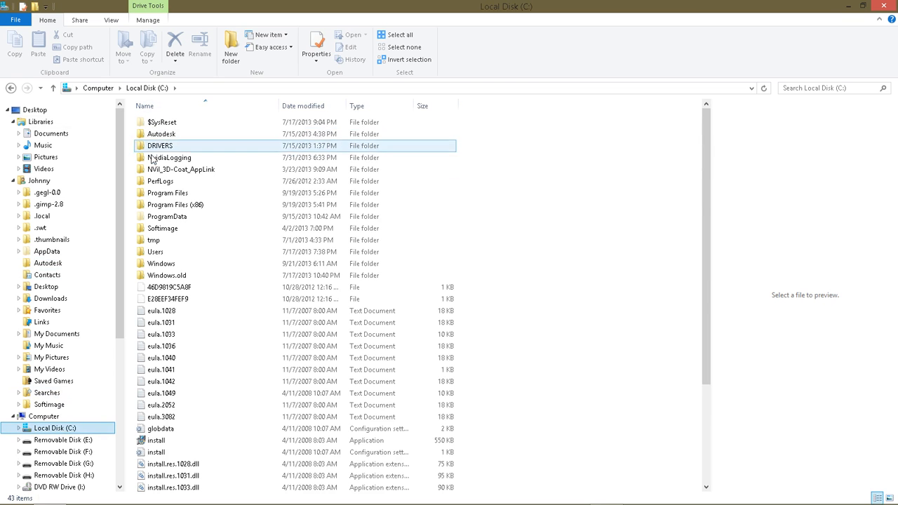
double_click(155, 252)
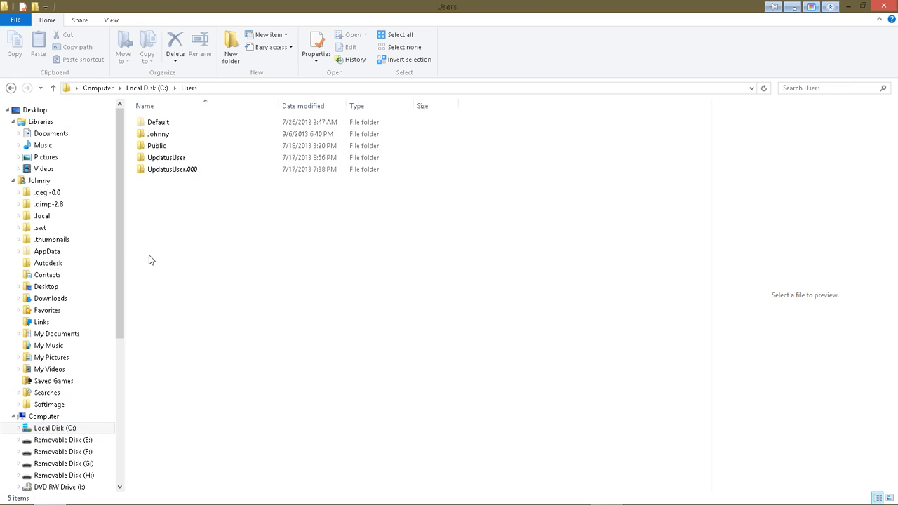
click(157, 135)
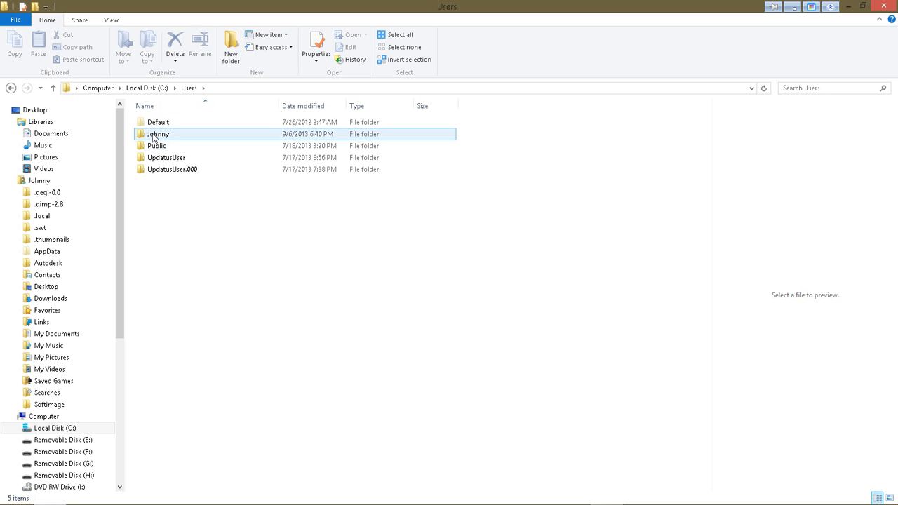
double_click(157, 133)
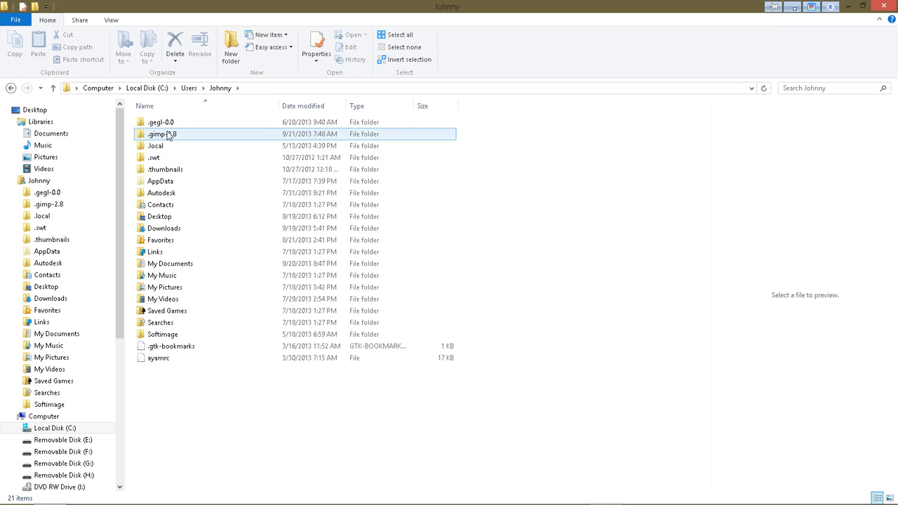
mouse_move(154, 135)
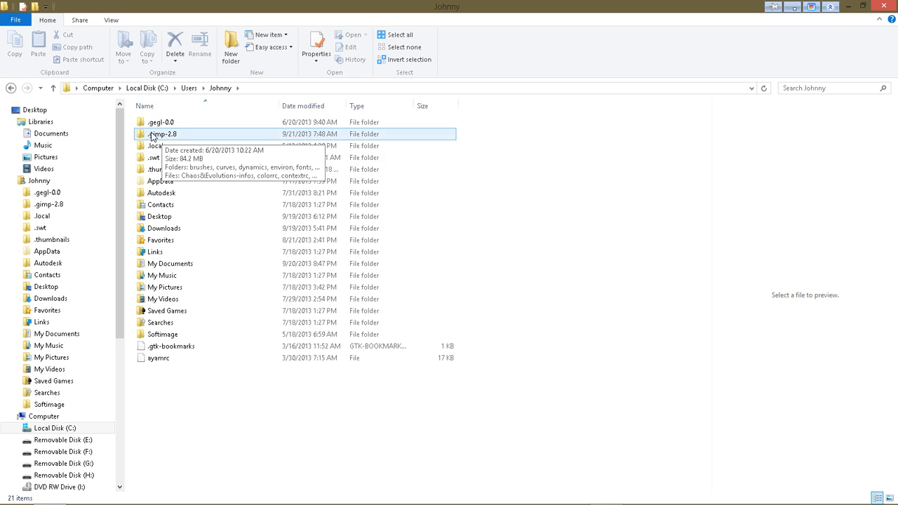
double_click(163, 133)
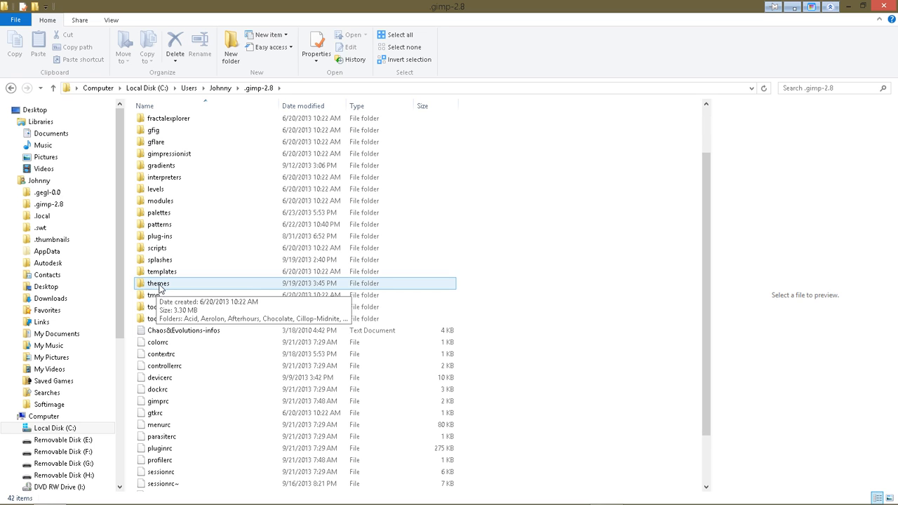
mouse_move(126, 255)
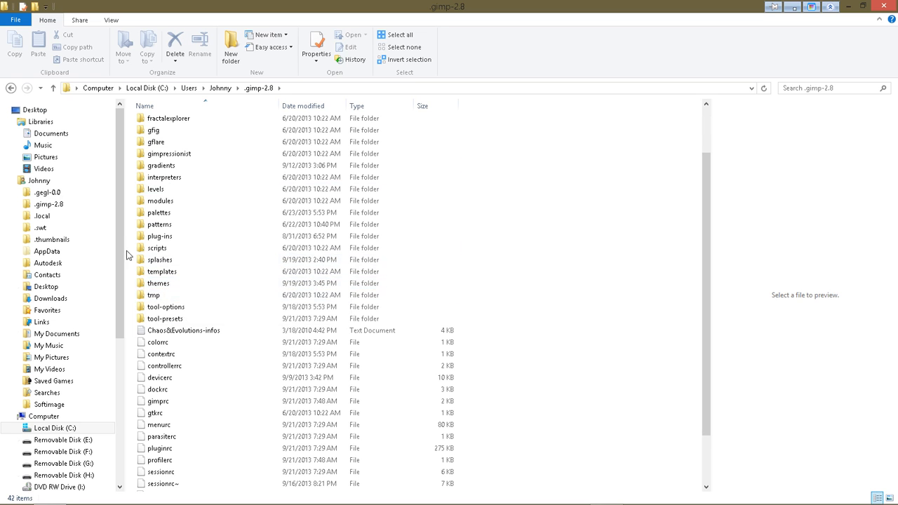
click(158, 283)
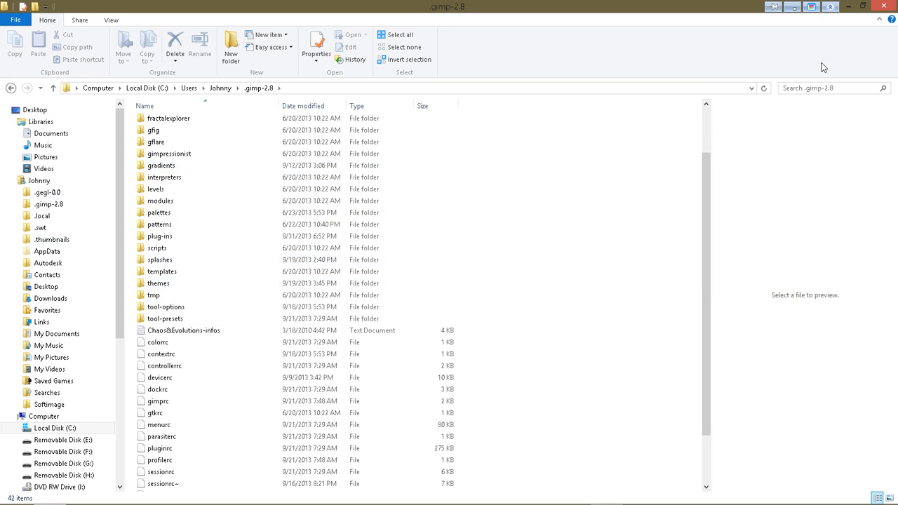
mouse_move(881, 14)
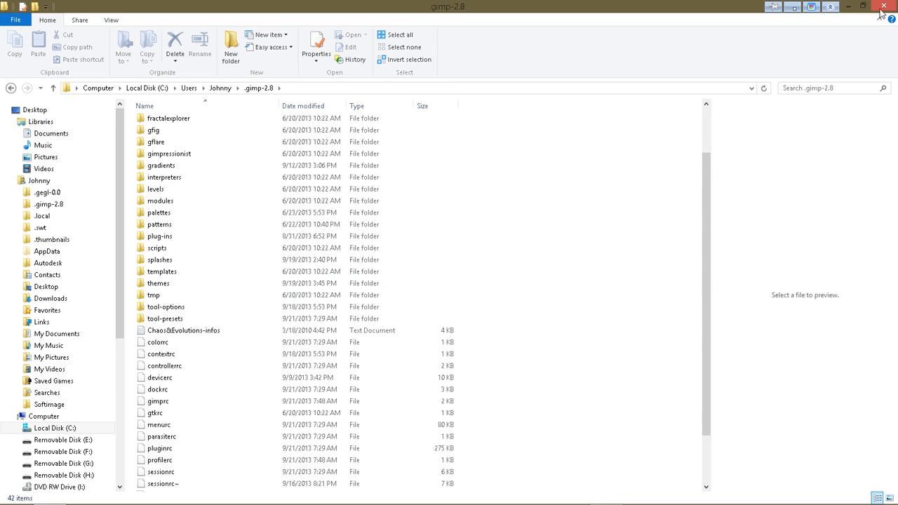
Close the File Explorer window to return to the GIMP workspace
click(864, 6)
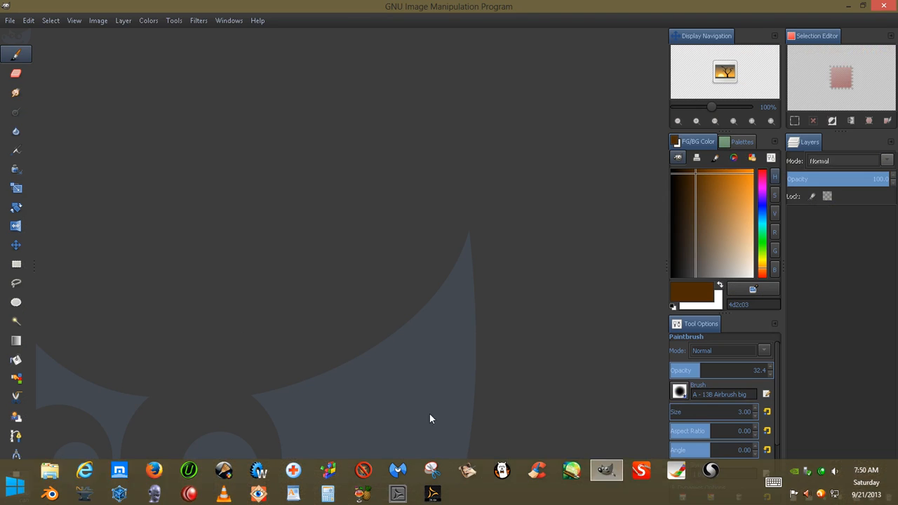
click(28, 21)
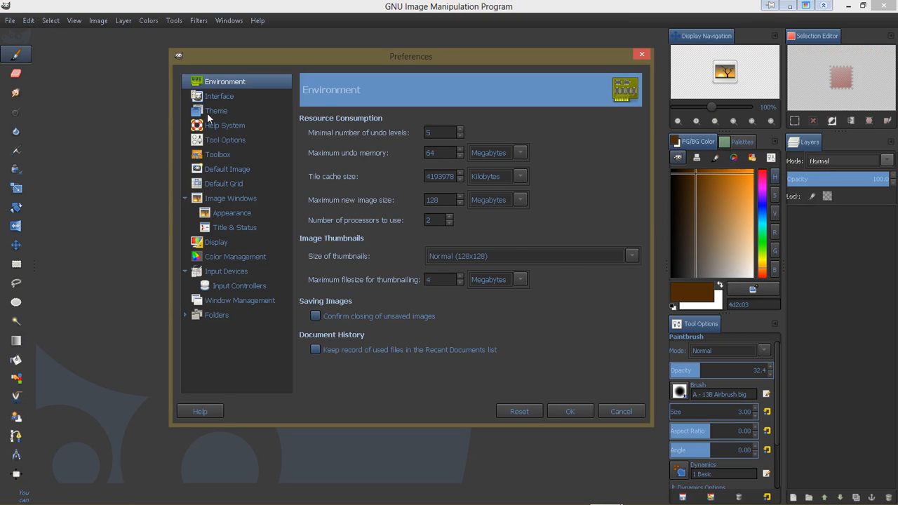
click(216, 110)
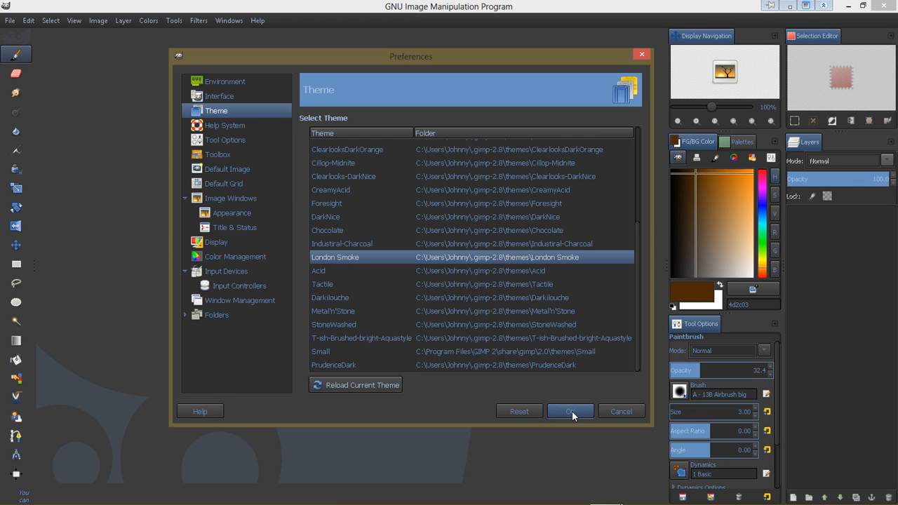
click(569, 411)
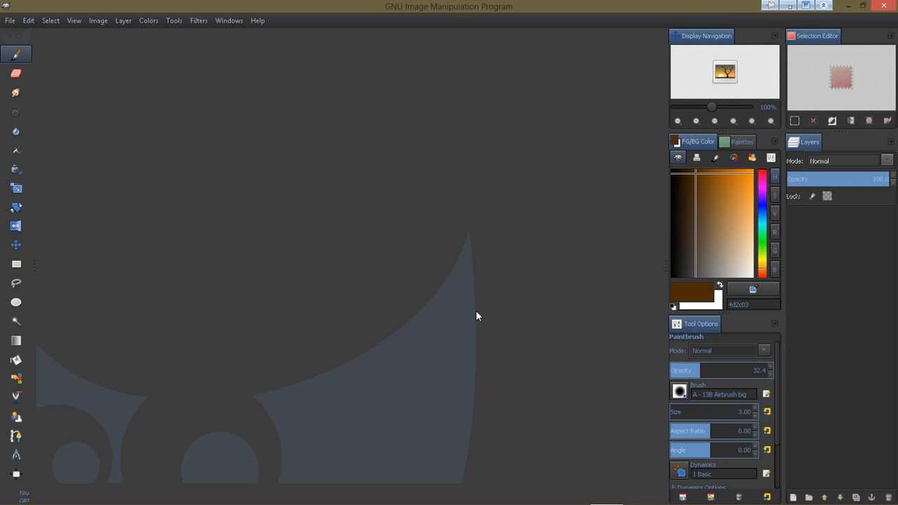
mouse_move(356, 341)
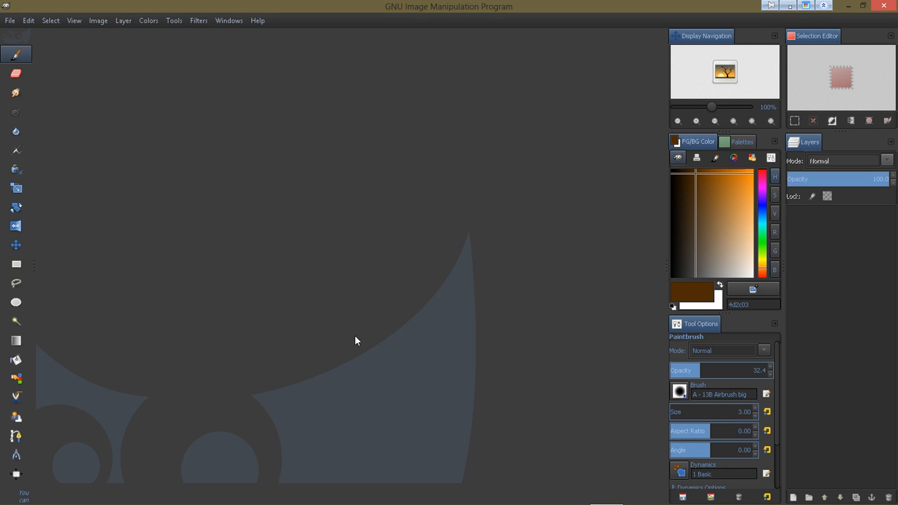
mouse_move(305, 286)
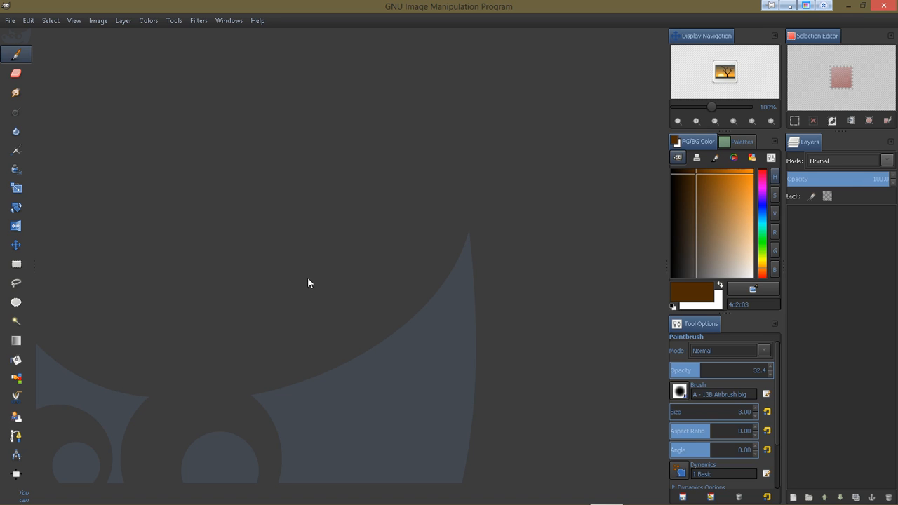
mouse_move(292, 248)
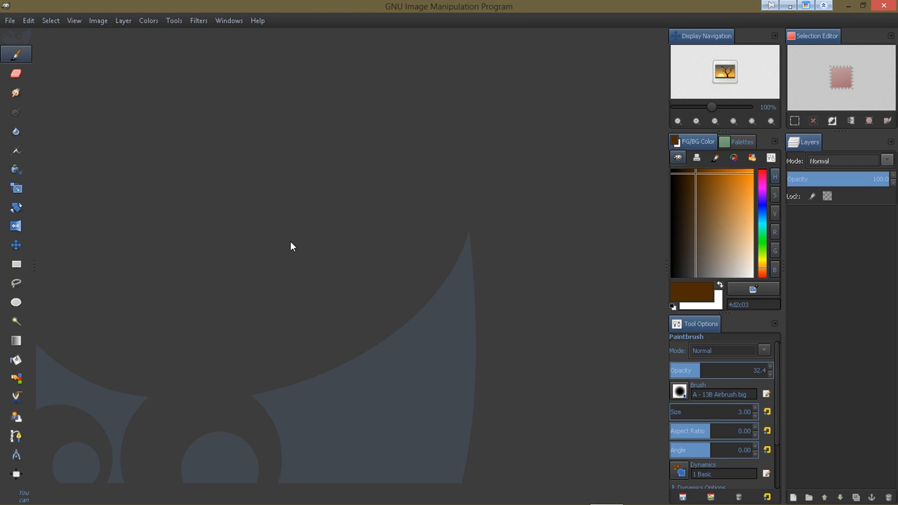
mouse_move(169, 309)
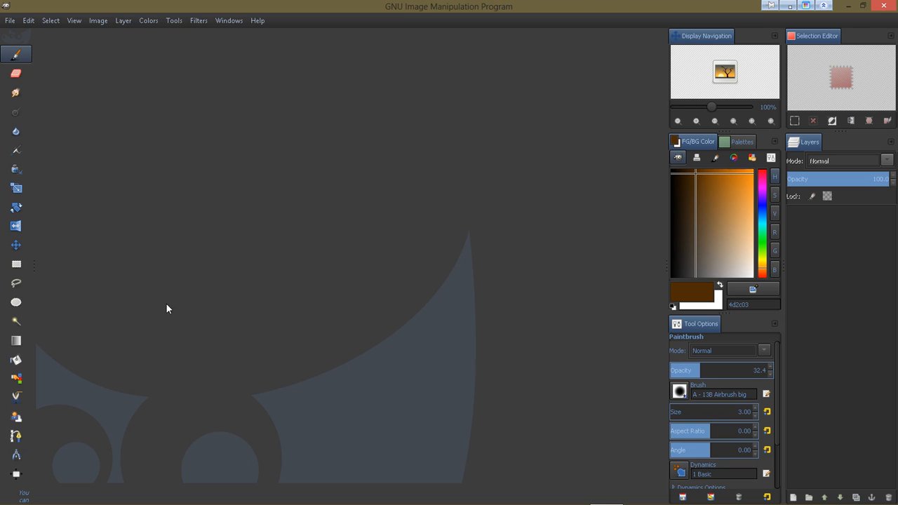
mouse_move(463, 303)
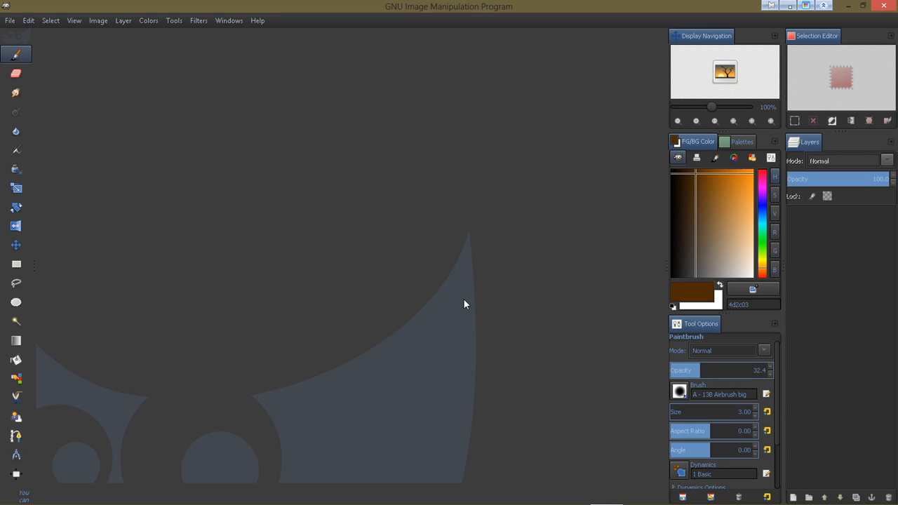
mouse_move(274, 307)
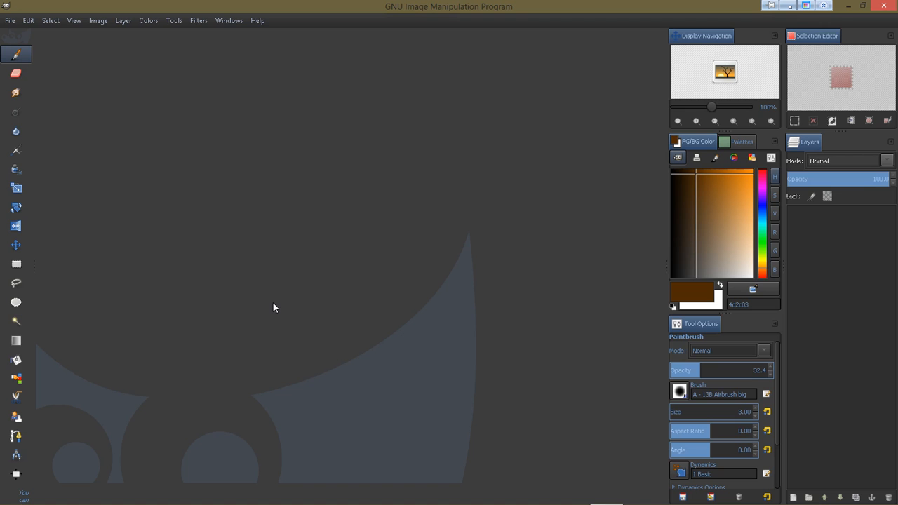